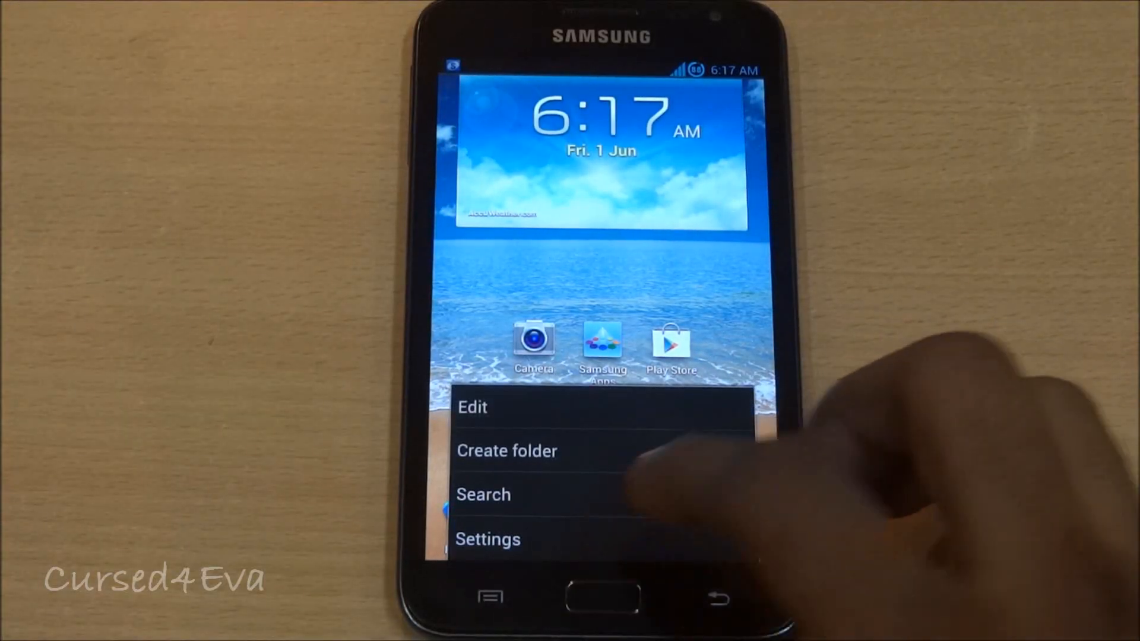
{"action": "left_click", "coordinate": [486, 539]}
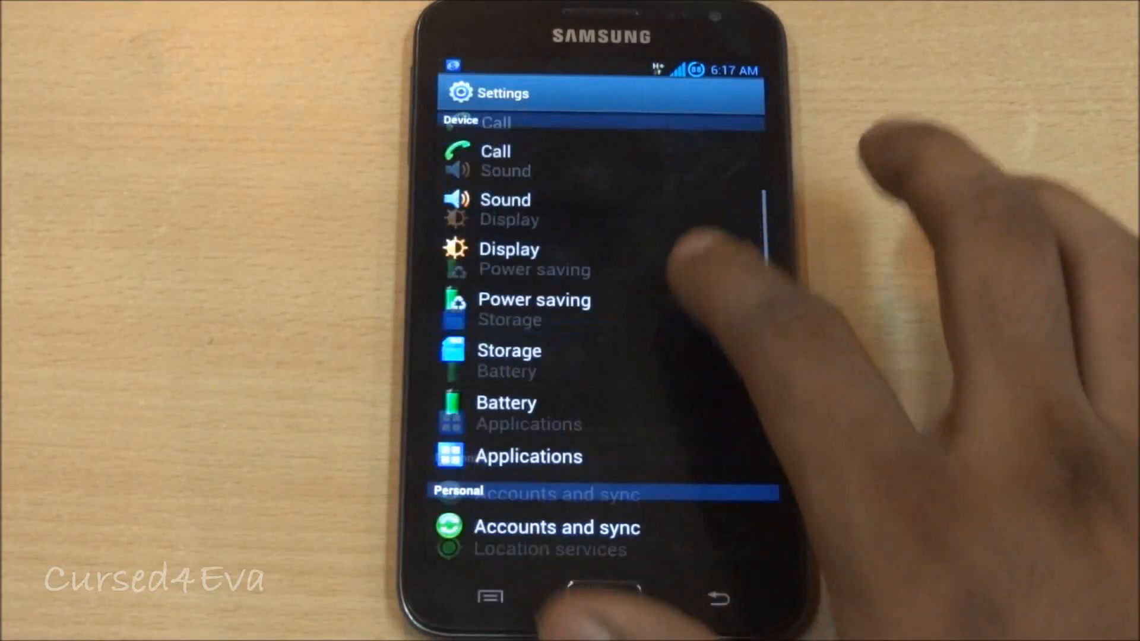